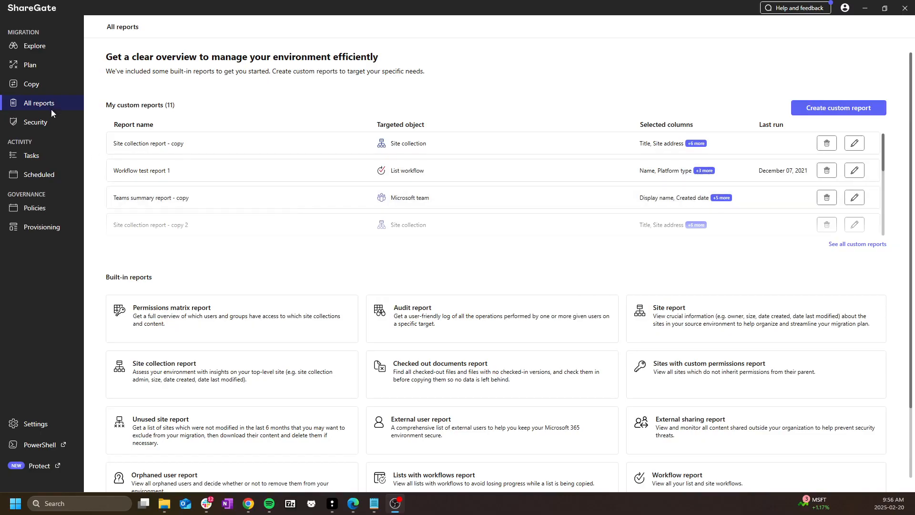
pyautogui.moveTo(306, 294)
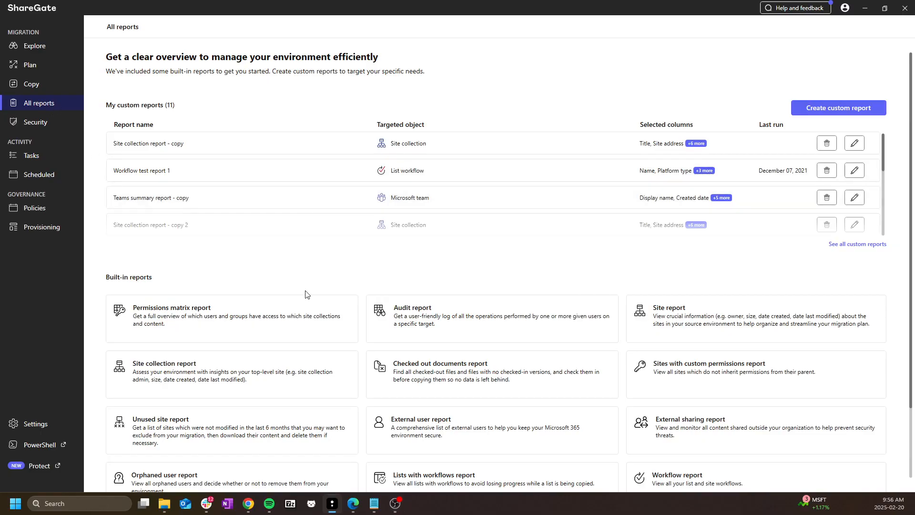
pyautogui.moveTo(499, 352)
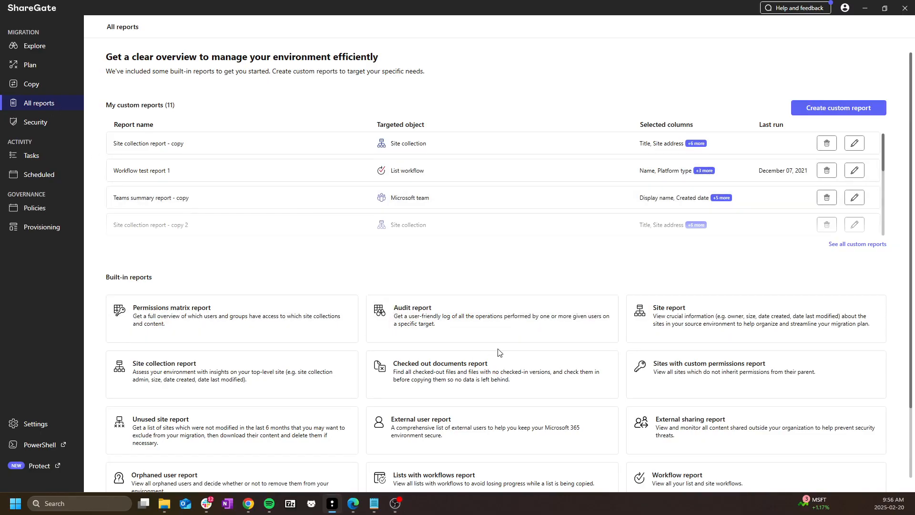
pyautogui.moveTo(244, 371)
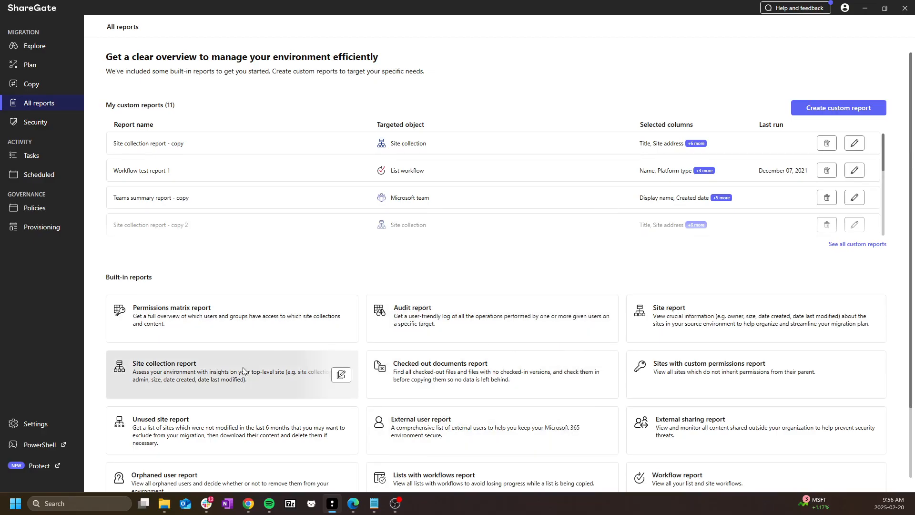
pyautogui.moveTo(234, 381)
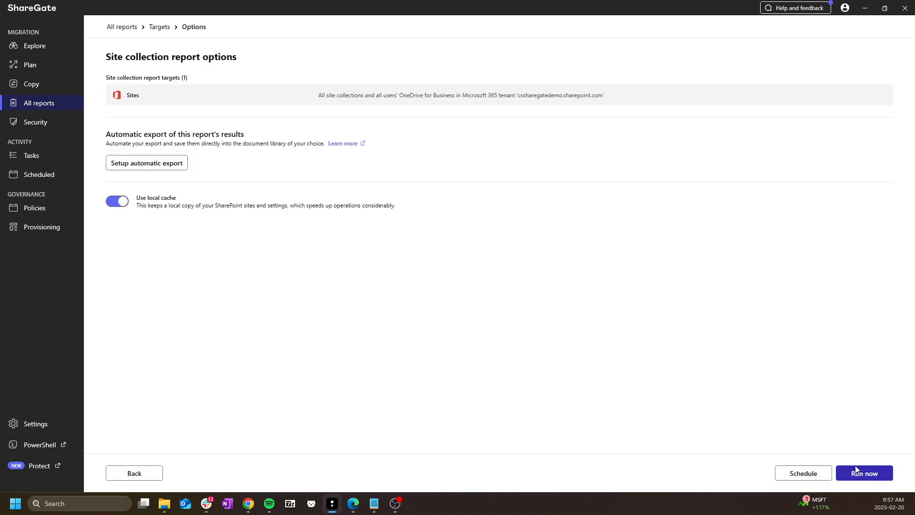
pyautogui.moveTo(80, 143)
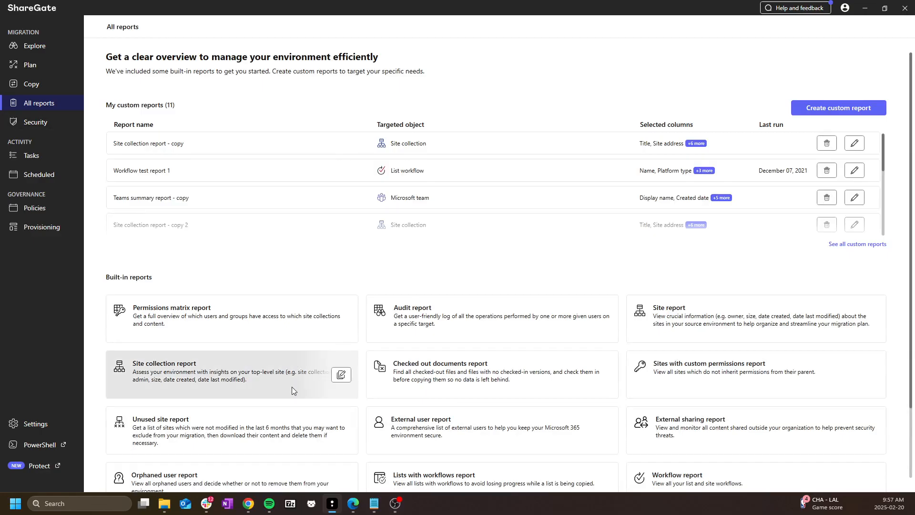
pyautogui.moveTo(341, 376)
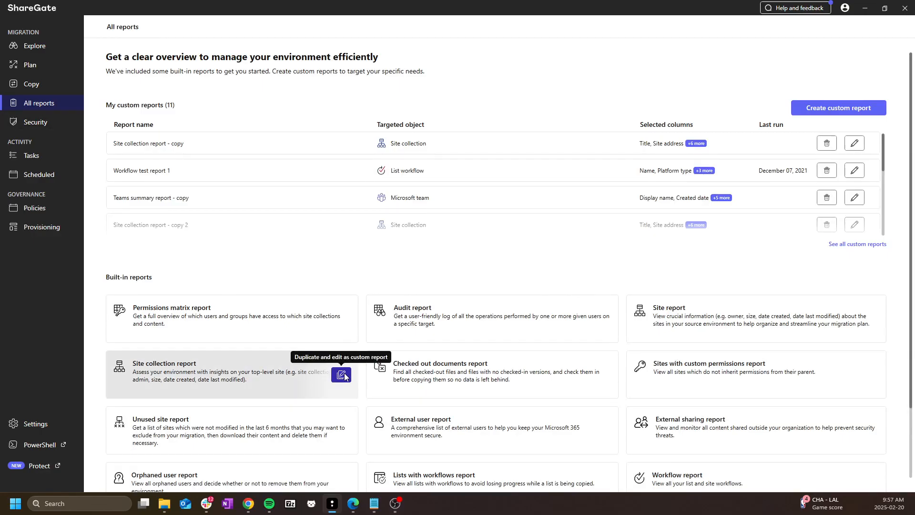
# Duplicate the built-in Site collection report as the editable custom copy 'Site collection report - copy 3'.
pyautogui.click(341, 376)
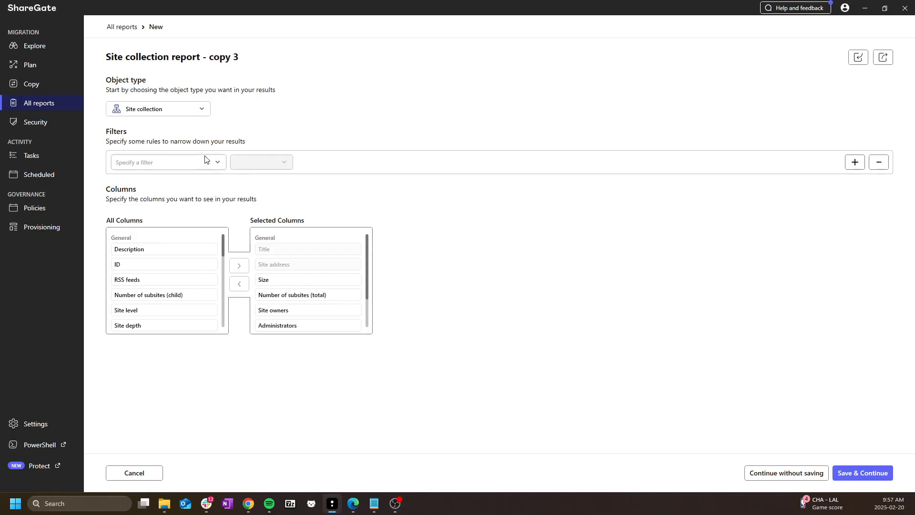
pyautogui.click(168, 162)
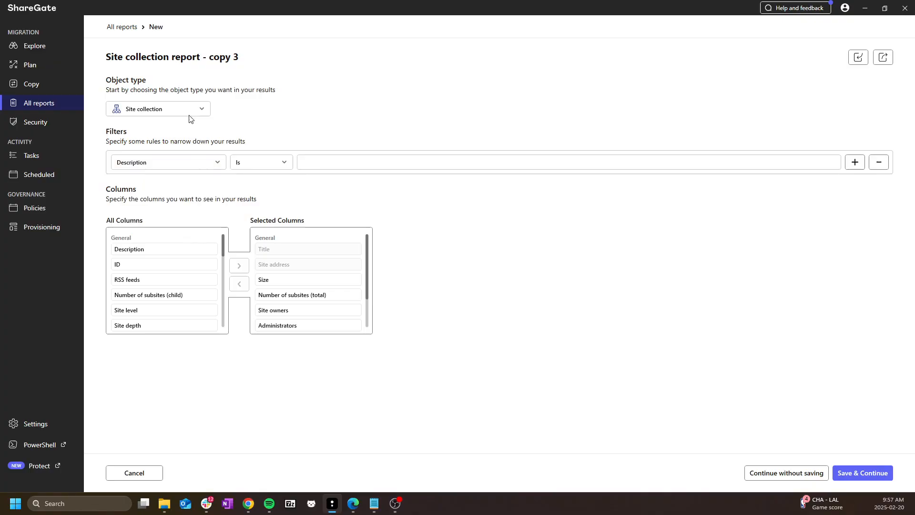
pyautogui.click(159, 108)
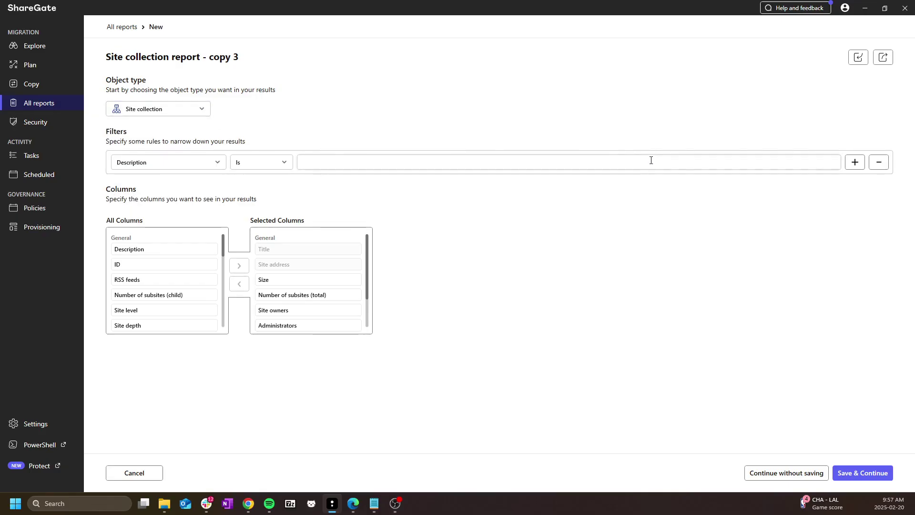
pyautogui.click(854, 162)
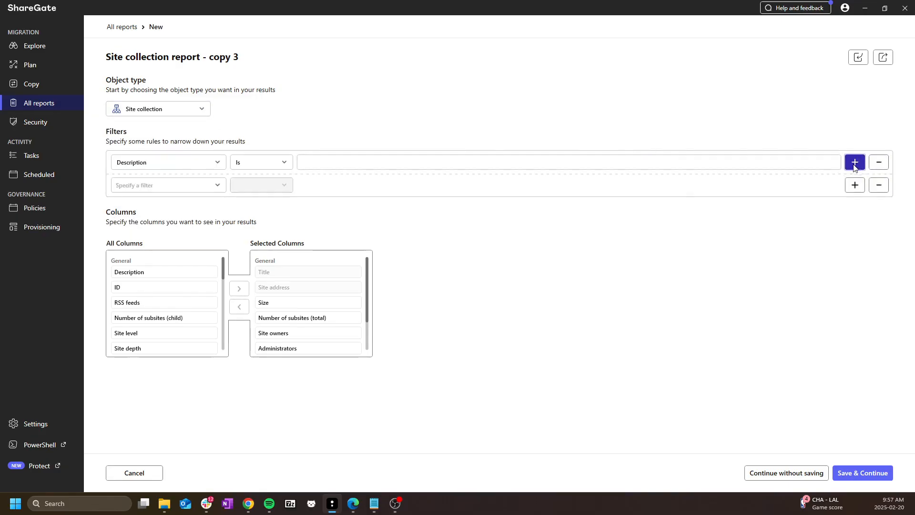
pyautogui.click(855, 161)
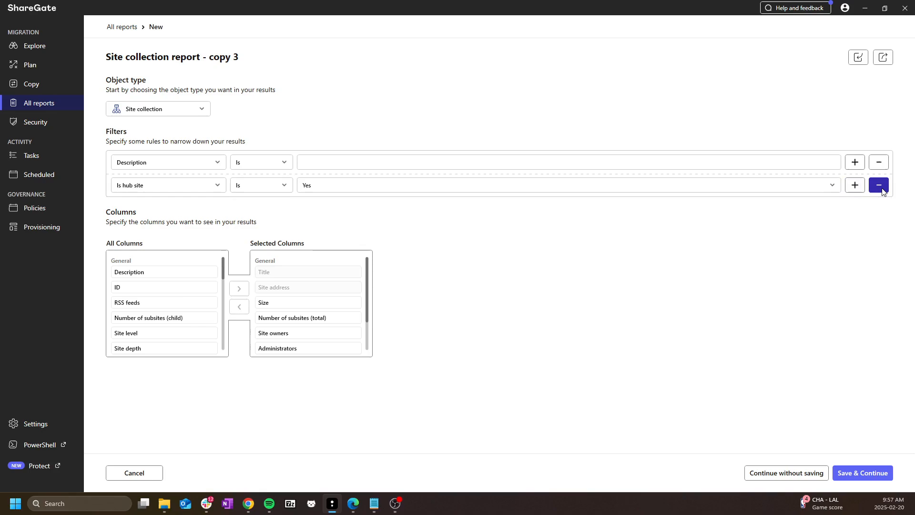
pyautogui.click(879, 185)
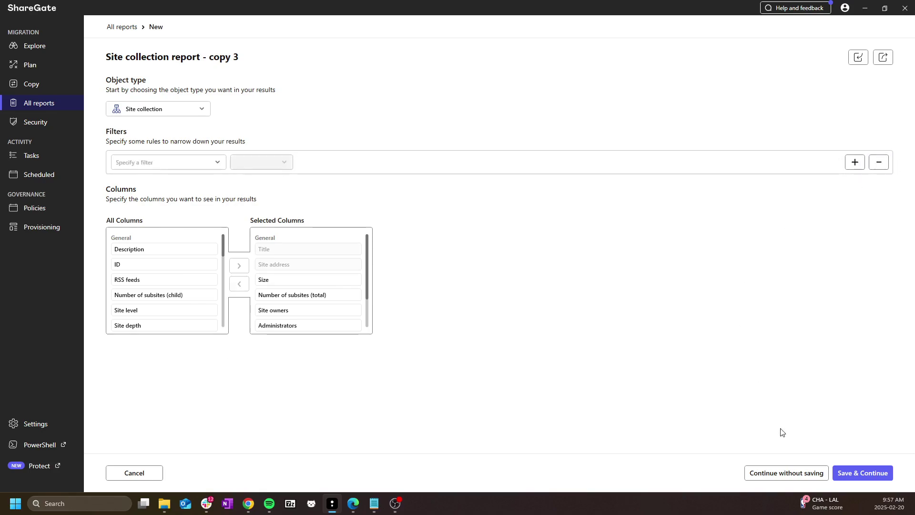
pyautogui.moveTo(863, 475)
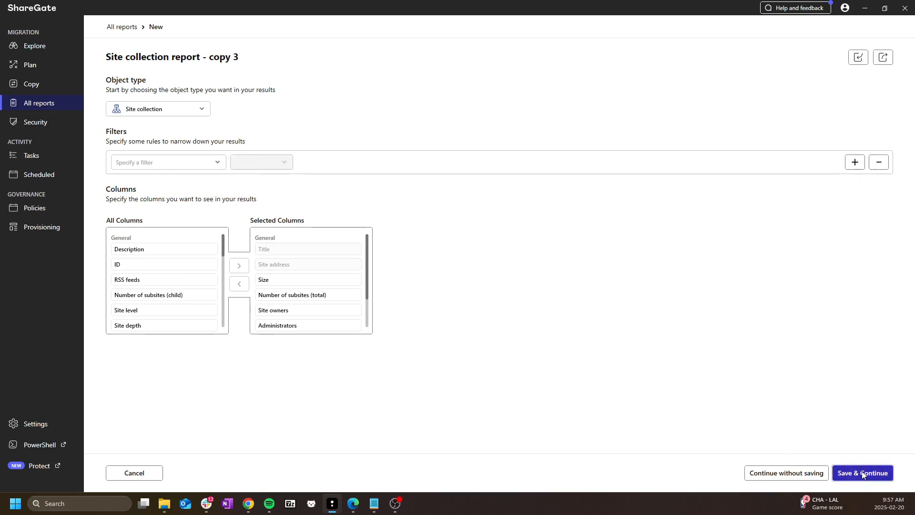
# Save 'Site collection report - copy 3' and run it now on the Cssharegatedemo tenant.
pyautogui.click(863, 473)
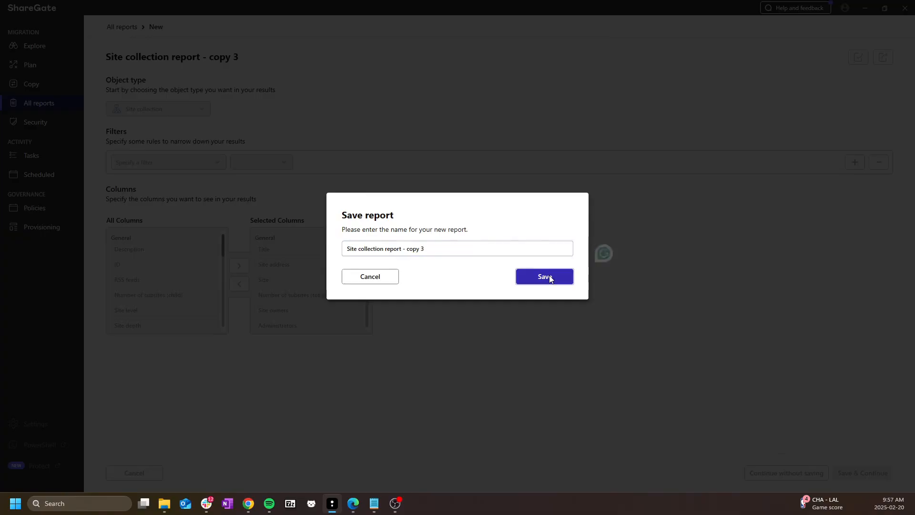
pyautogui.click(544, 276)
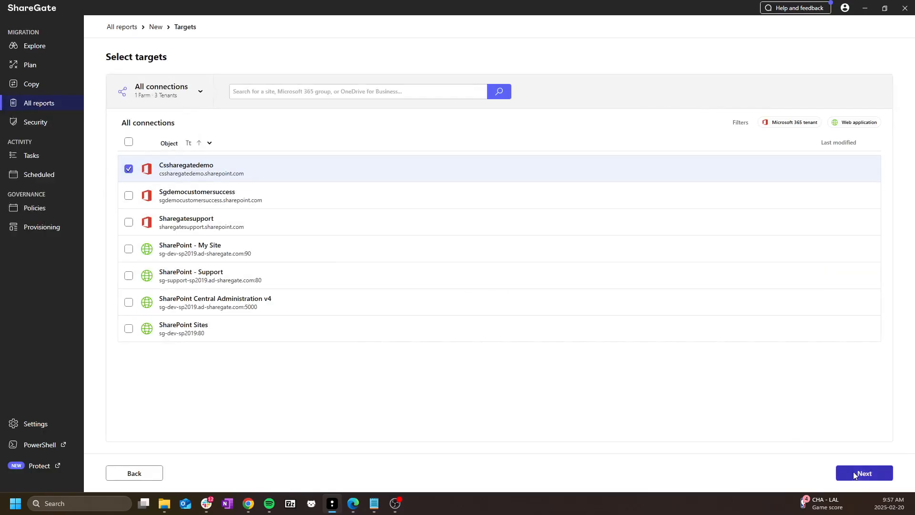
pyautogui.click(864, 473)
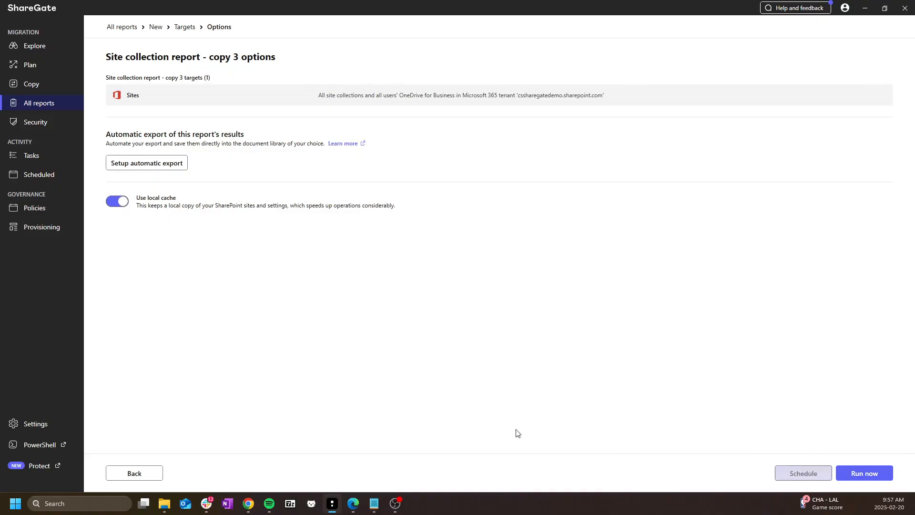
pyautogui.click(38, 103)
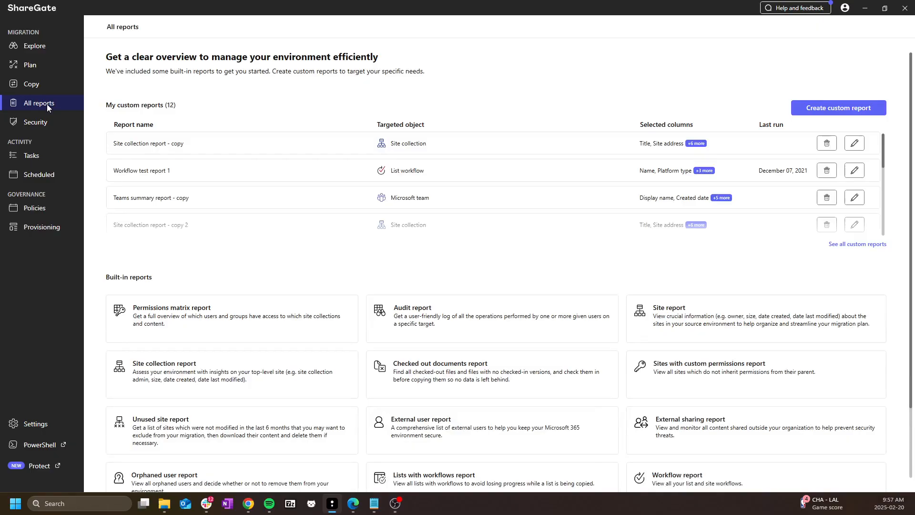
pyautogui.moveTo(351, 256)
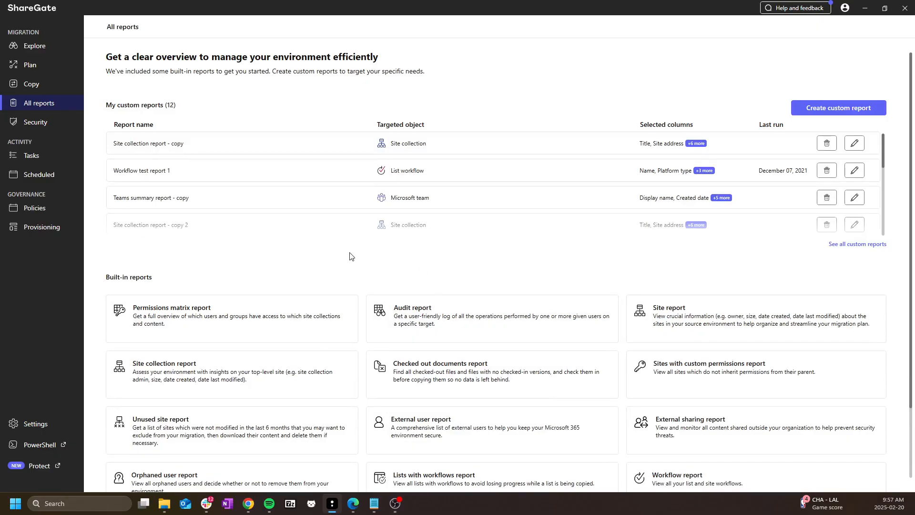
pyautogui.moveTo(261, 317)
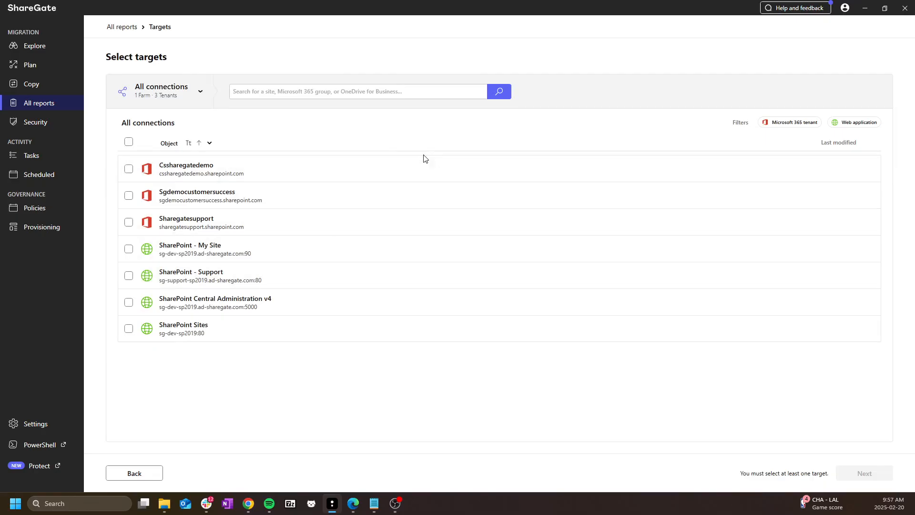
pyautogui.moveTo(434, 160)
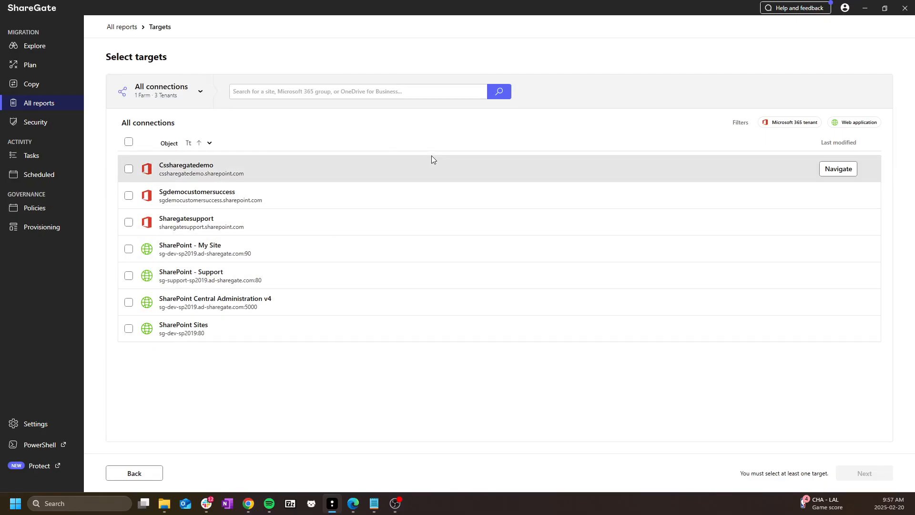
# Target the Permissions matrix report at the Account Management site inside Cssharegatedemo.
pyautogui.click(127, 169)
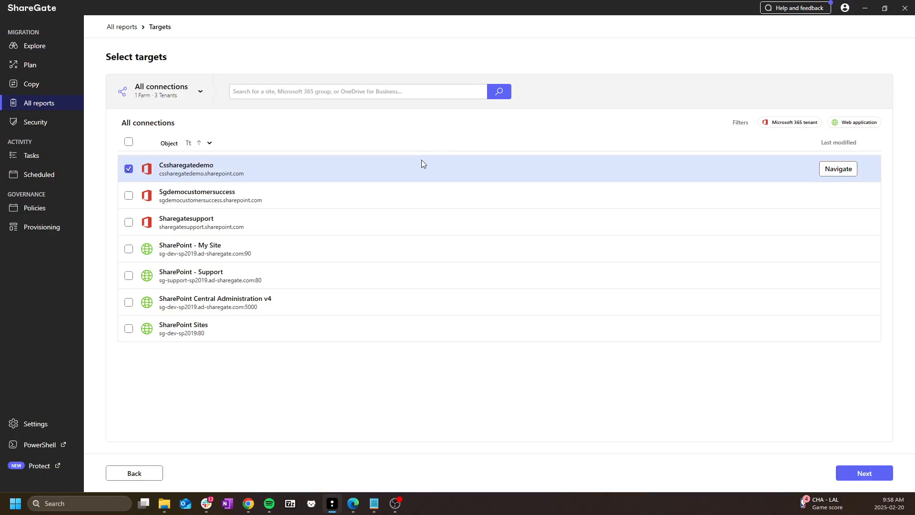
pyautogui.click(838, 168)
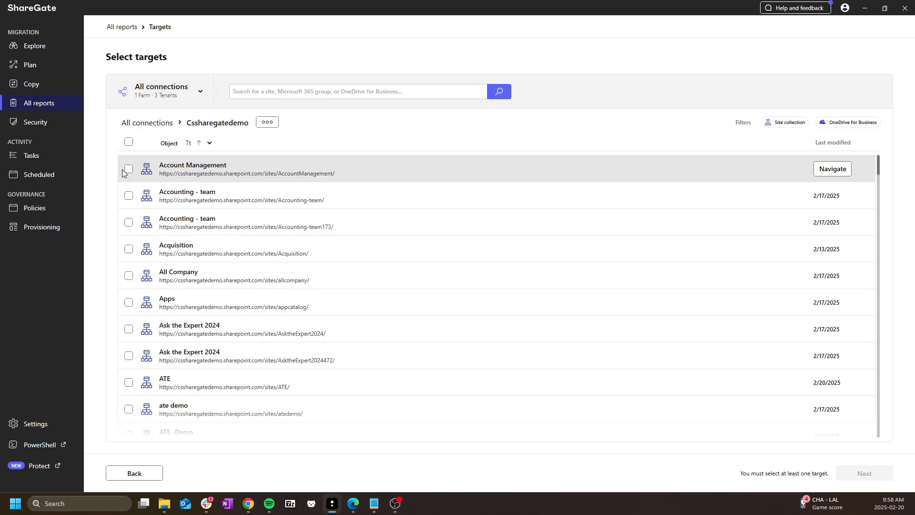
pyautogui.click(128, 168)
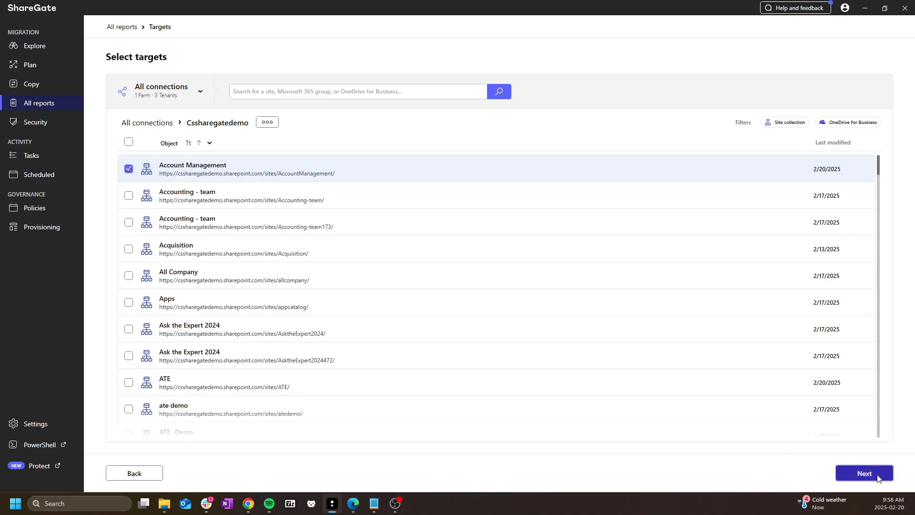
pyautogui.click(864, 473)
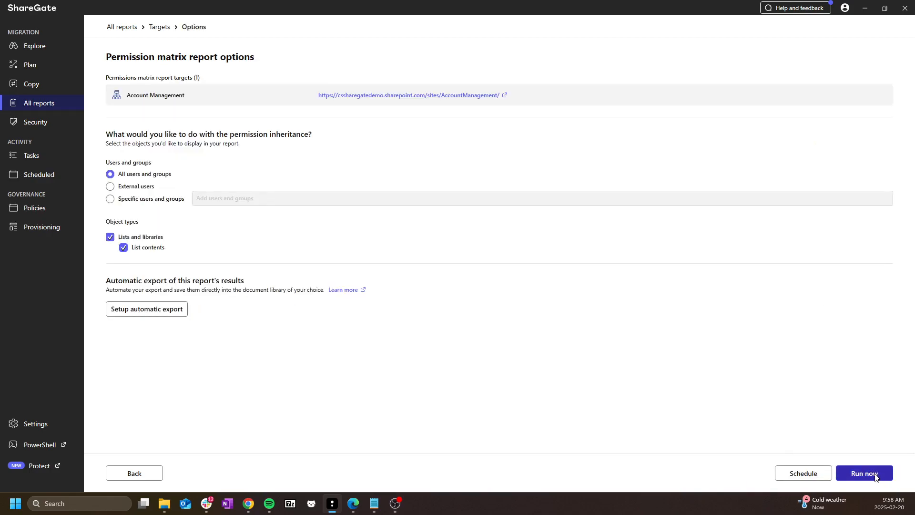
# Run the permissions matrix report on Account Management, review results, then go to Copy.
pyautogui.click(864, 473)
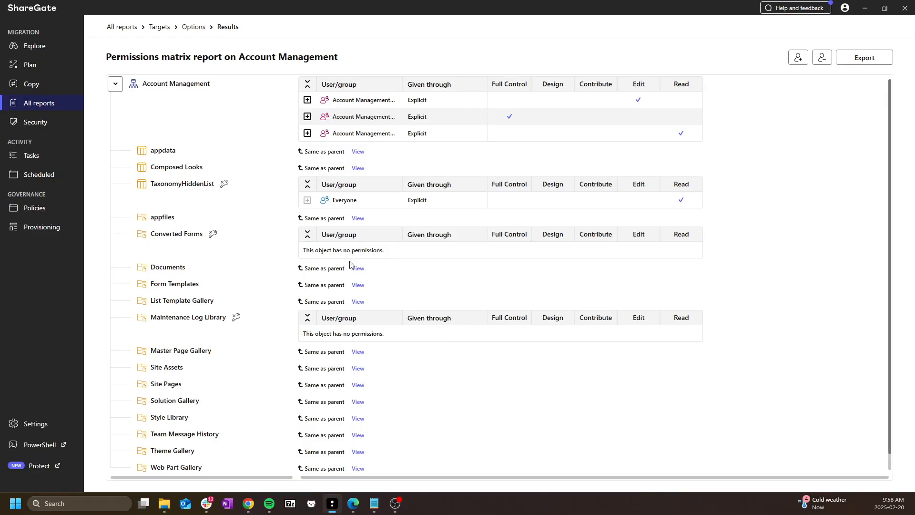
pyautogui.click(31, 84)
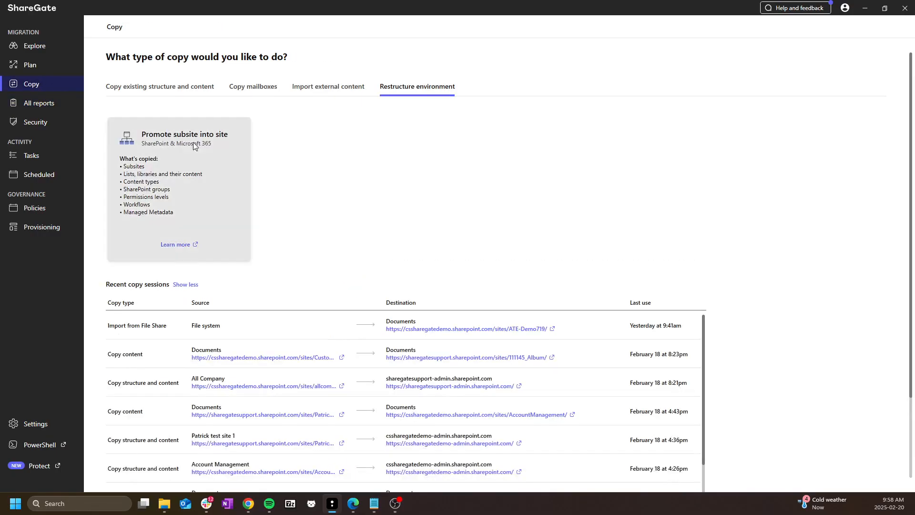